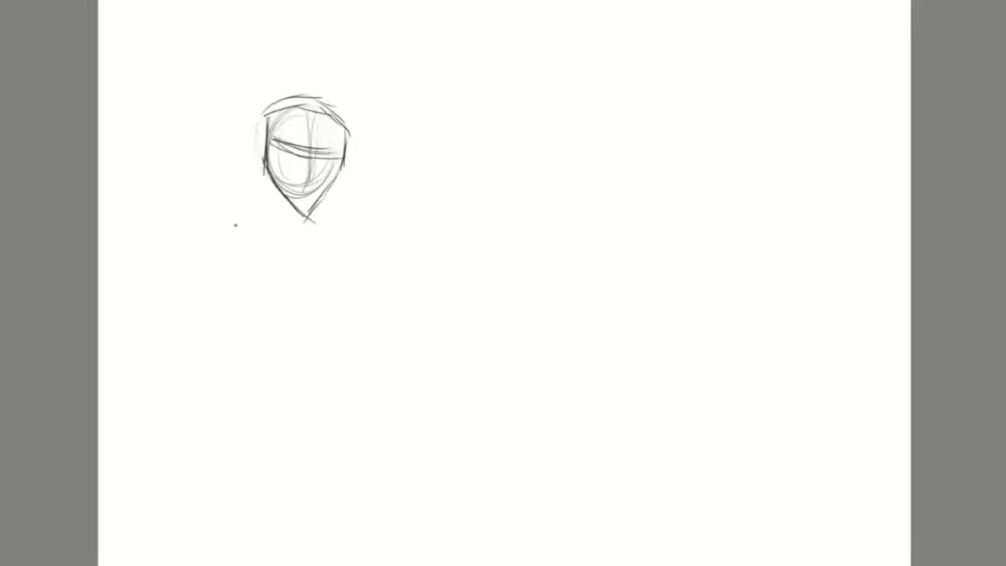
# Block in shoulder circles, a box chest, hips and leg lines below the head
pyautogui.moveTo(197, 252); pyautogui.dragTo(409, 228)
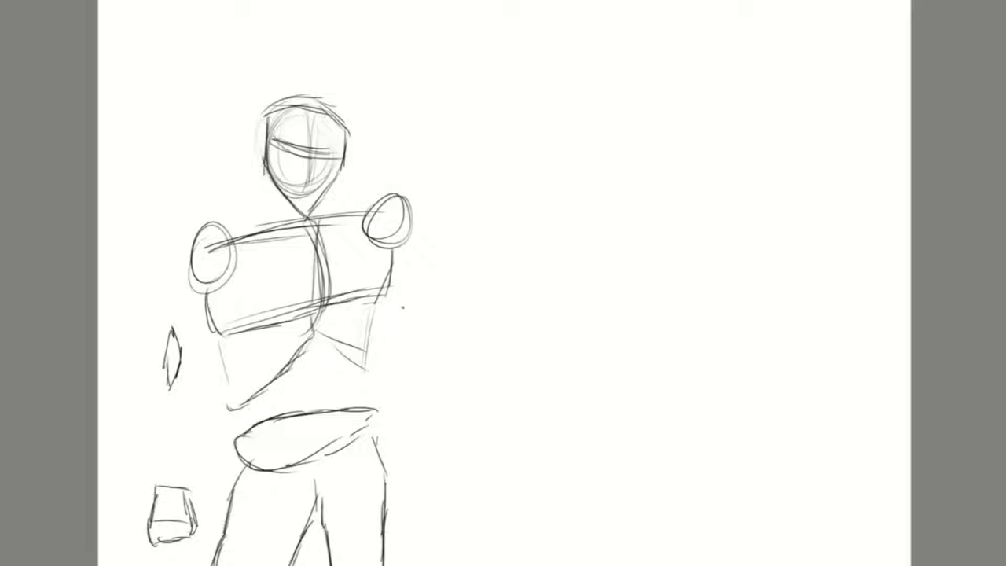
# Draw the left figure's arms and fists, and rough in a right figure with raised arm
pyautogui.moveTo(401, 310); pyautogui.dragTo(424, 334)
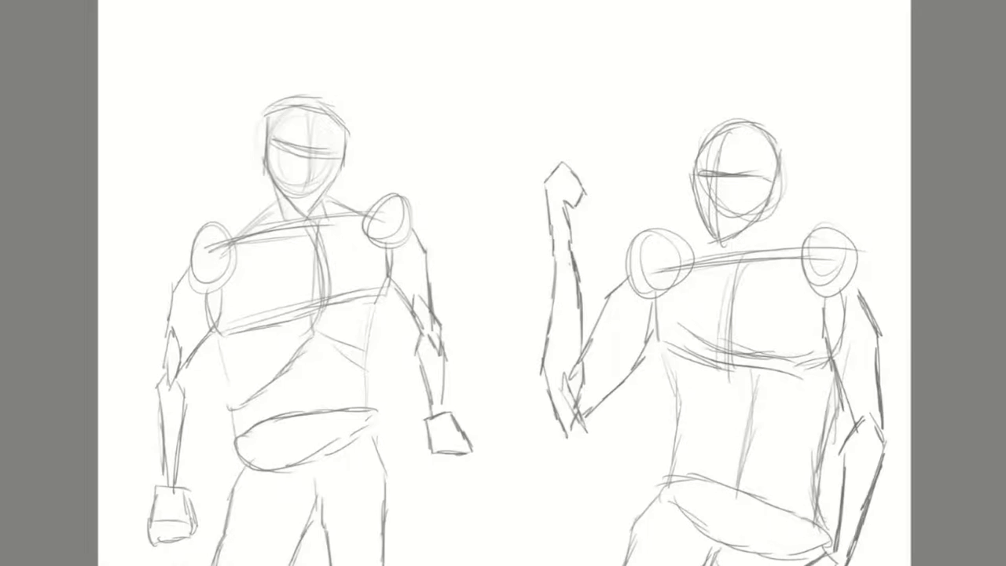
# Outline the lapelled jacket and sleeves in darker strokes, then add eyes and mouth
pyautogui.moveTo(197, 224); pyautogui.dragTo(259, 209)
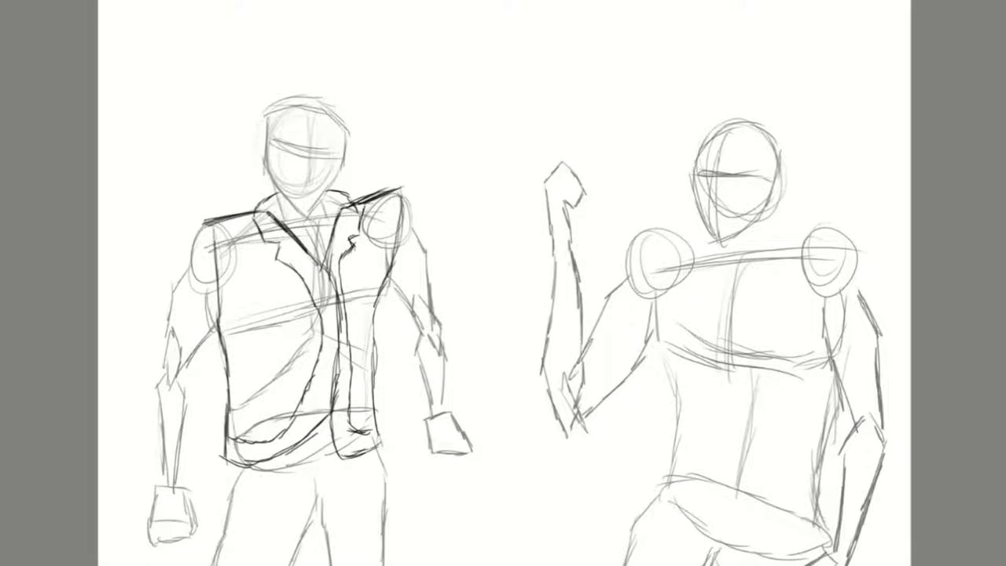
pyautogui.moveTo(201, 228); pyautogui.dragTo(193, 381)
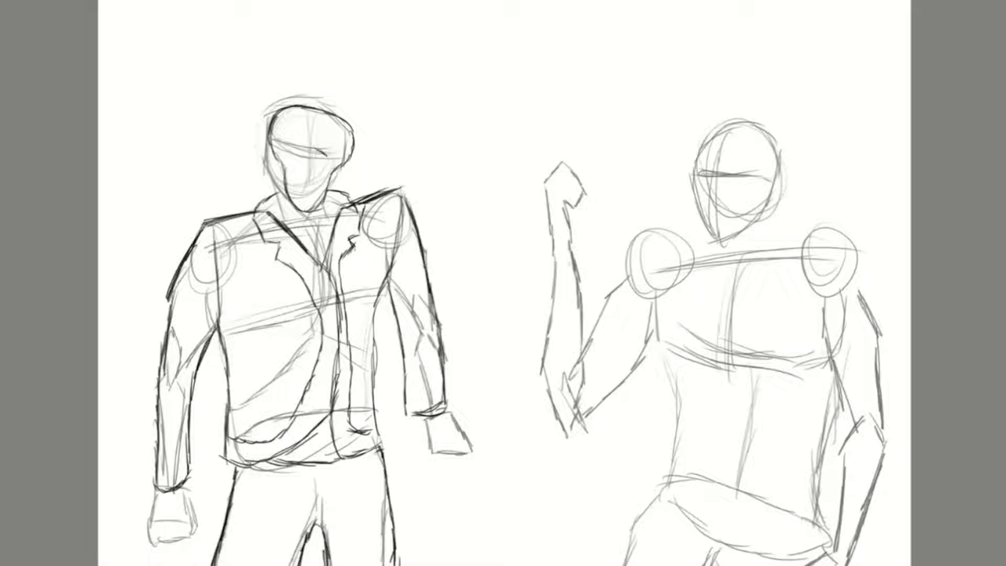
pyautogui.moveTo(283, 142); pyautogui.dragTo(331, 189)
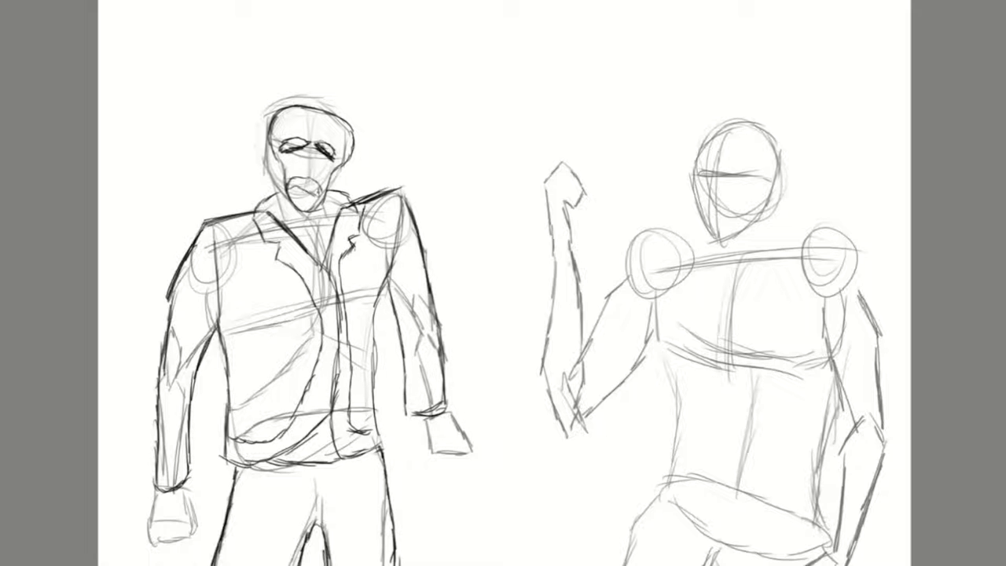